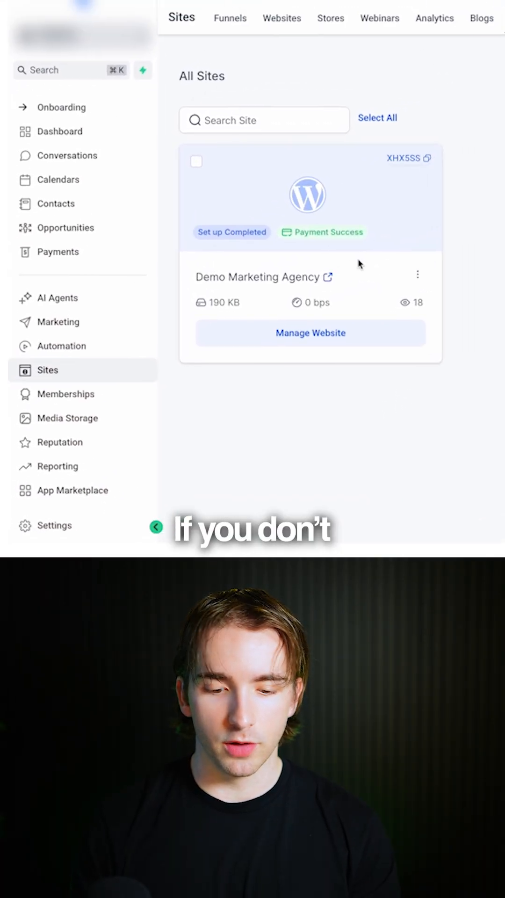
# - Switch to WordPress sites and manage the Demo Marketing Agency site
pyautogui.click(378, 95)
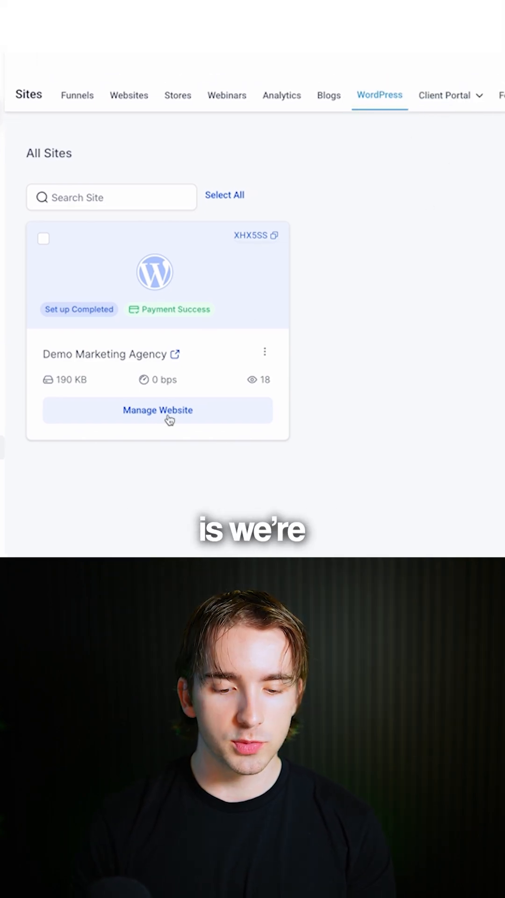
pyautogui.click(157, 410)
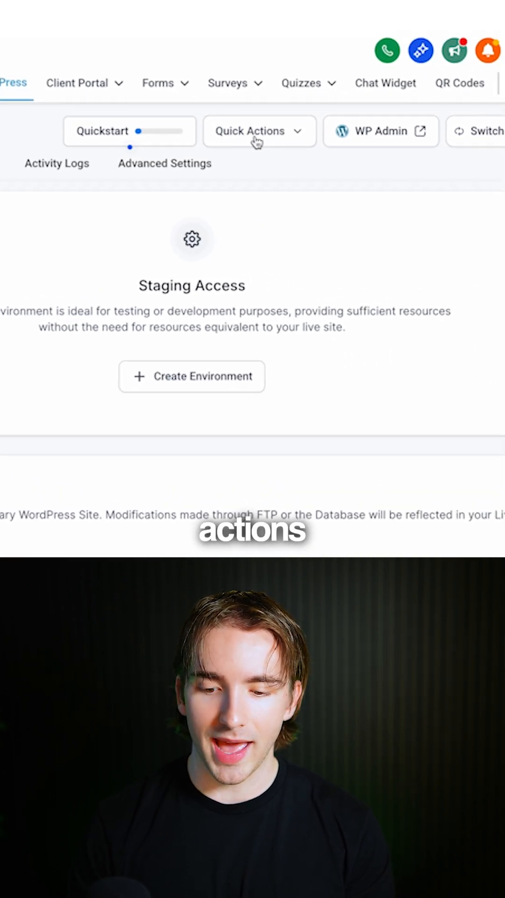
# - Choose Troubleshoot Site from the Quick Actions dropdown
pyautogui.click(258, 131)
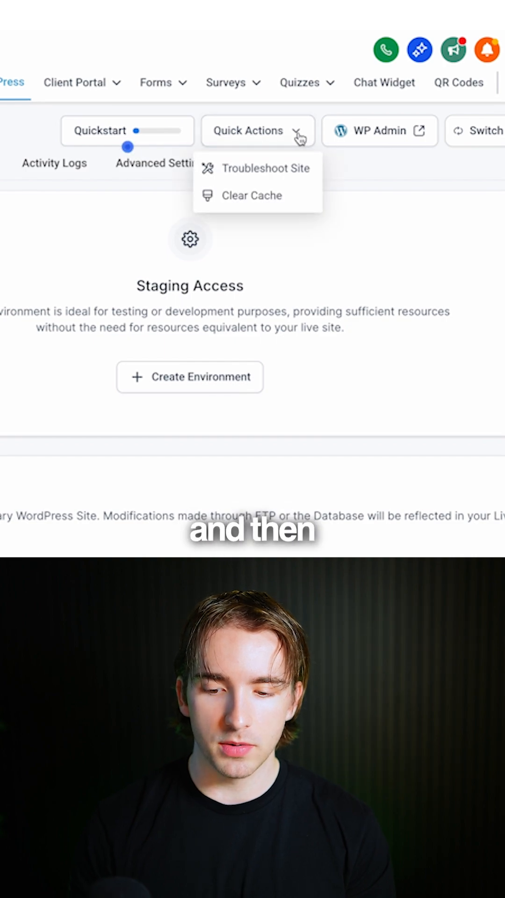
pyautogui.click(266, 168)
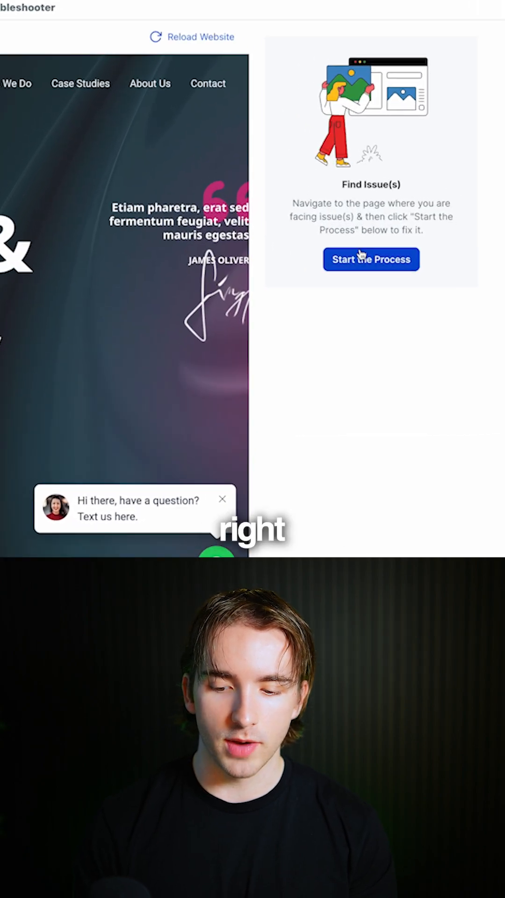
# - Start troubleshooting and confirm LeadConnector as the only necessary plugin
pyautogui.click(370, 259)
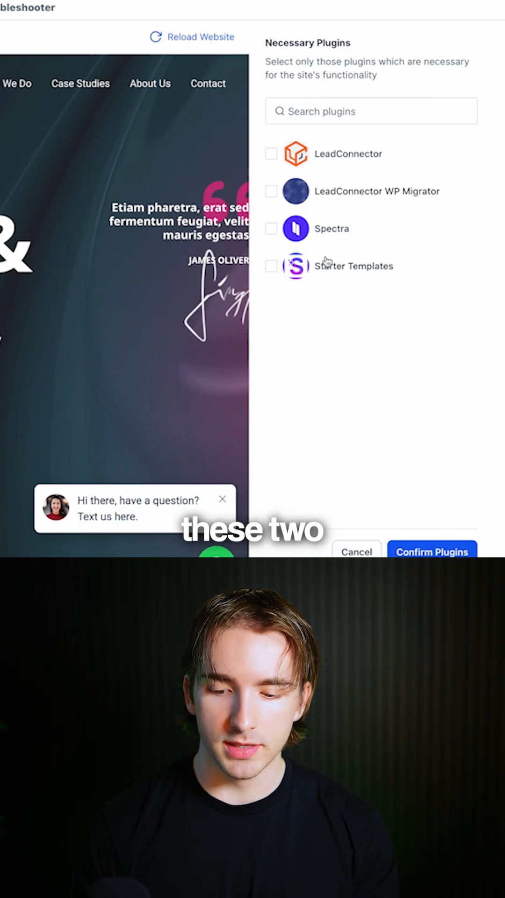
pyautogui.click(271, 153)
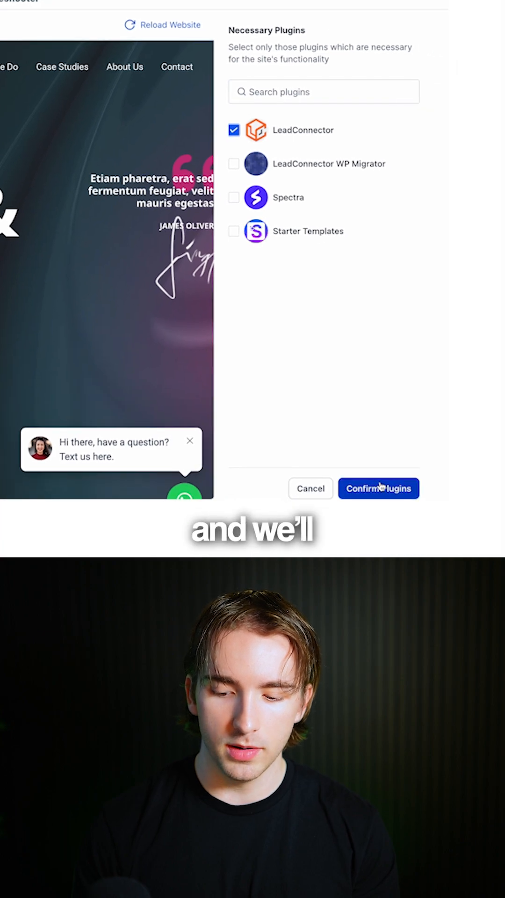
pyautogui.click(378, 488)
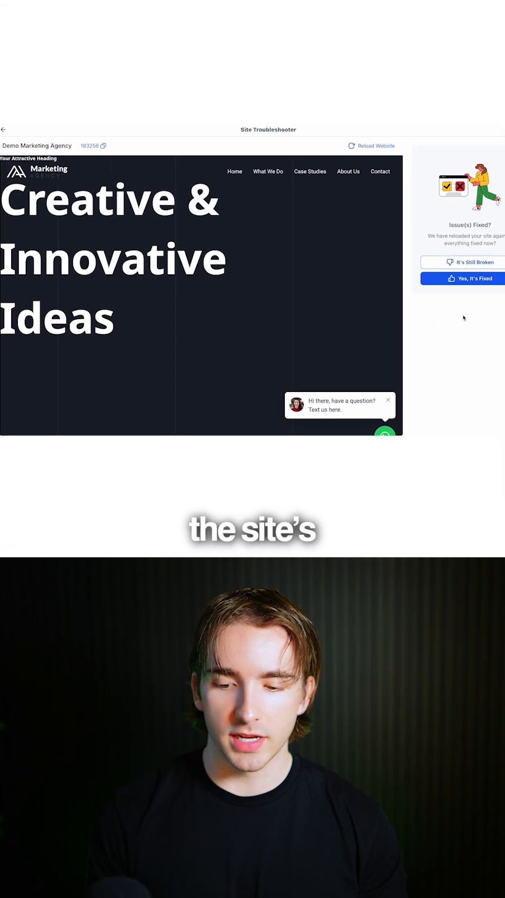
pyautogui.moveTo(247, 274)
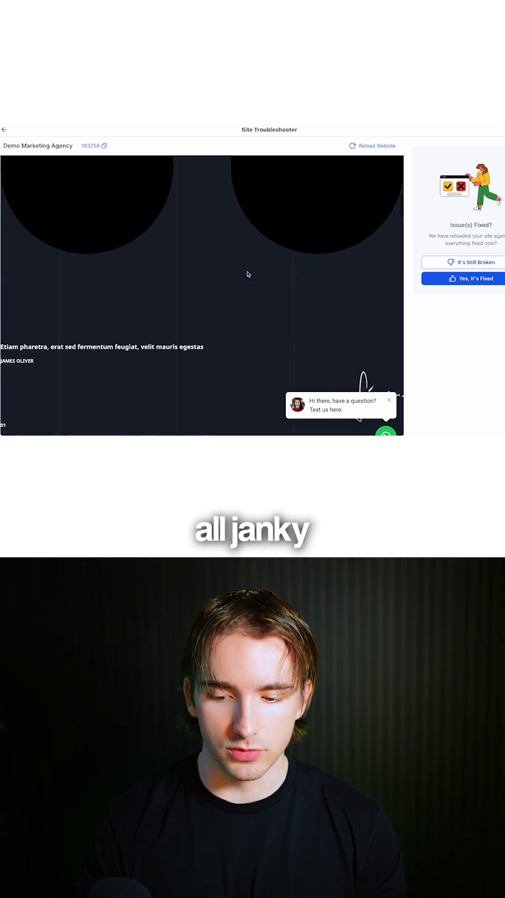
# - Report the reloaded demo site as still broken
pyautogui.click(469, 262)
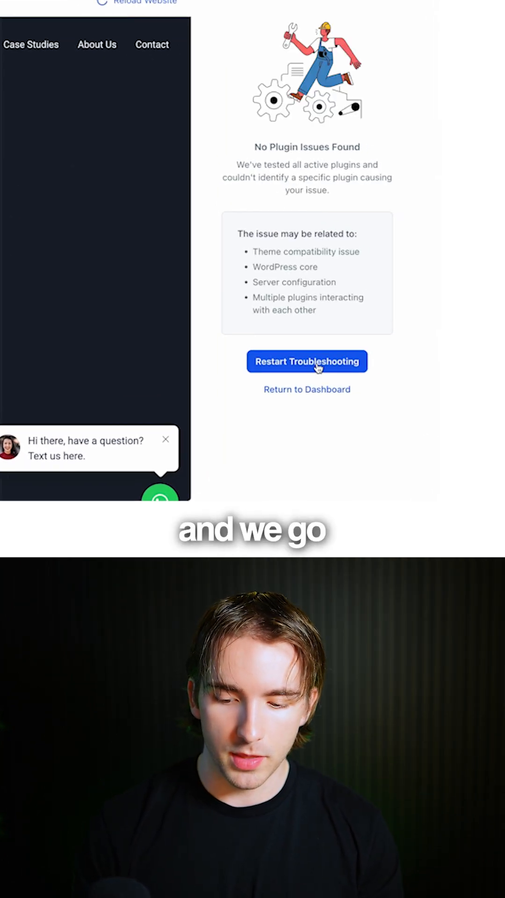
# - Restart troubleshooting and confirm all four plugins as necessary
pyautogui.click(307, 361)
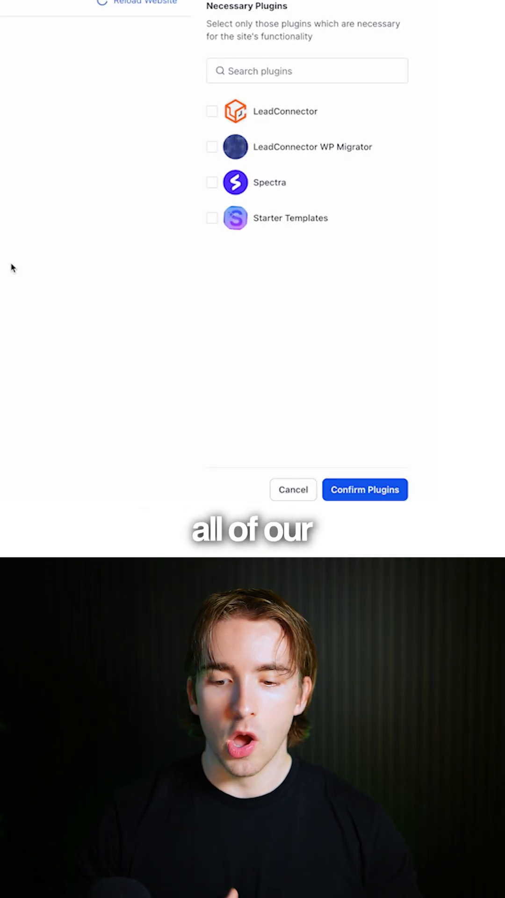
pyautogui.click(212, 146)
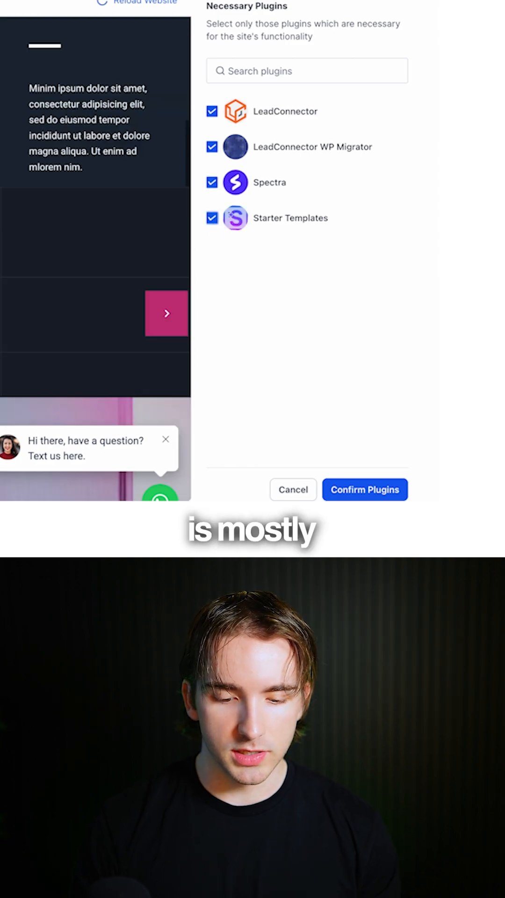
pyautogui.click(364, 490)
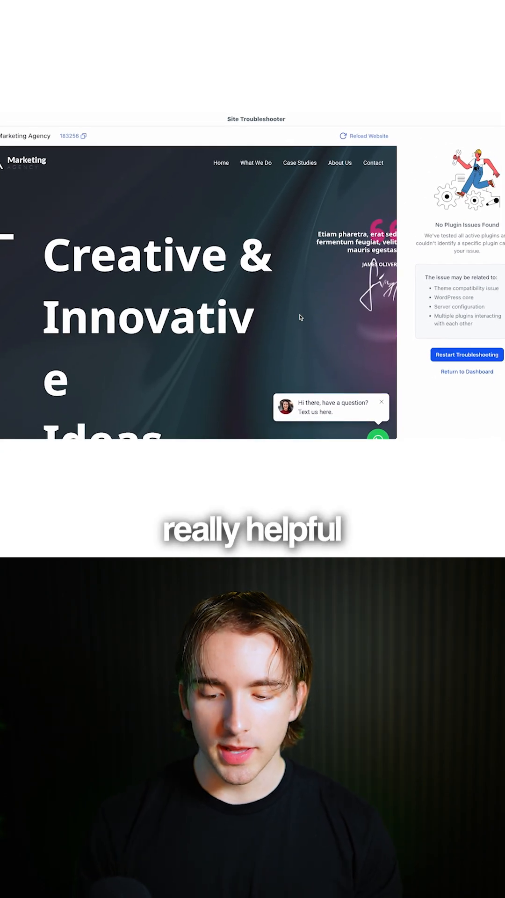
# - Restart troubleshooting, then exit the Site Troubleshooter back to the site manager
pyautogui.click(466, 355)
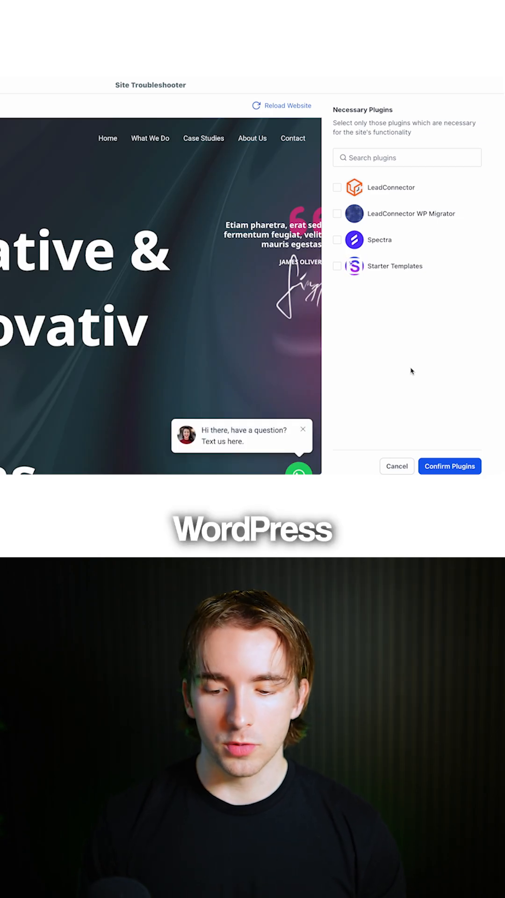
pyautogui.click(338, 266)
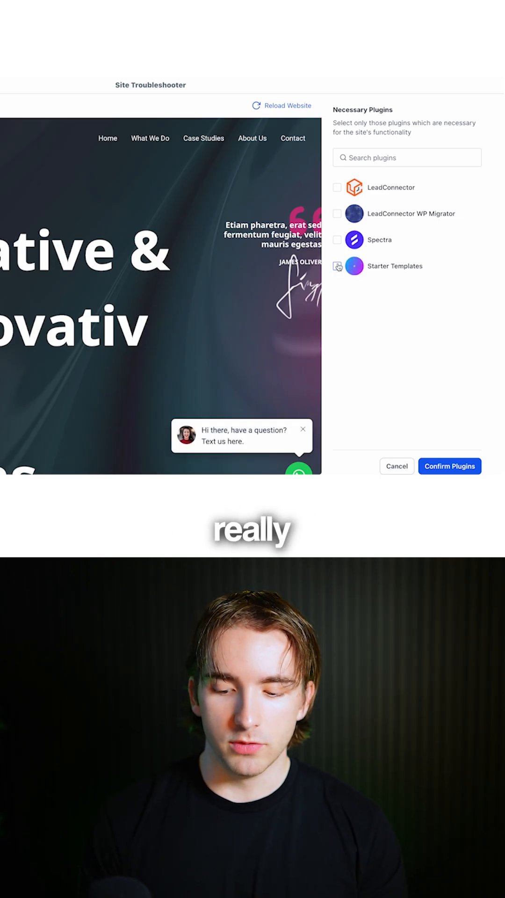
pyautogui.click(397, 466)
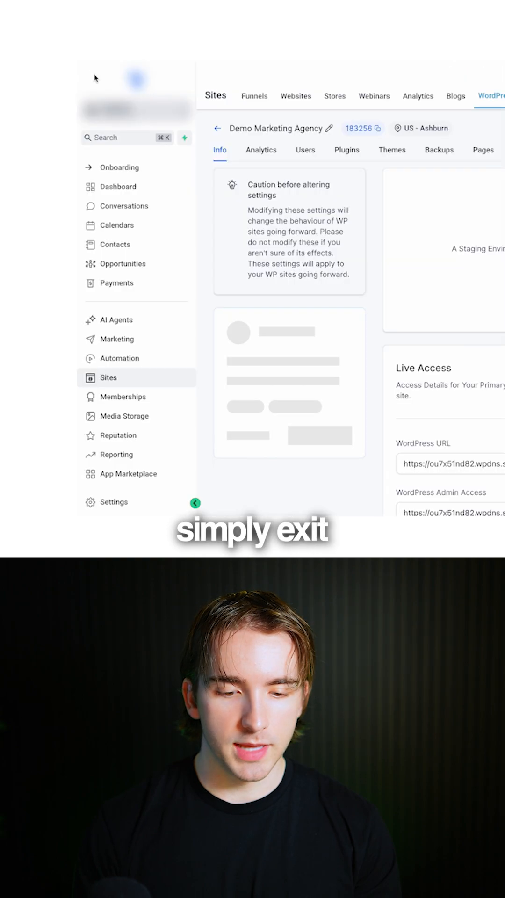